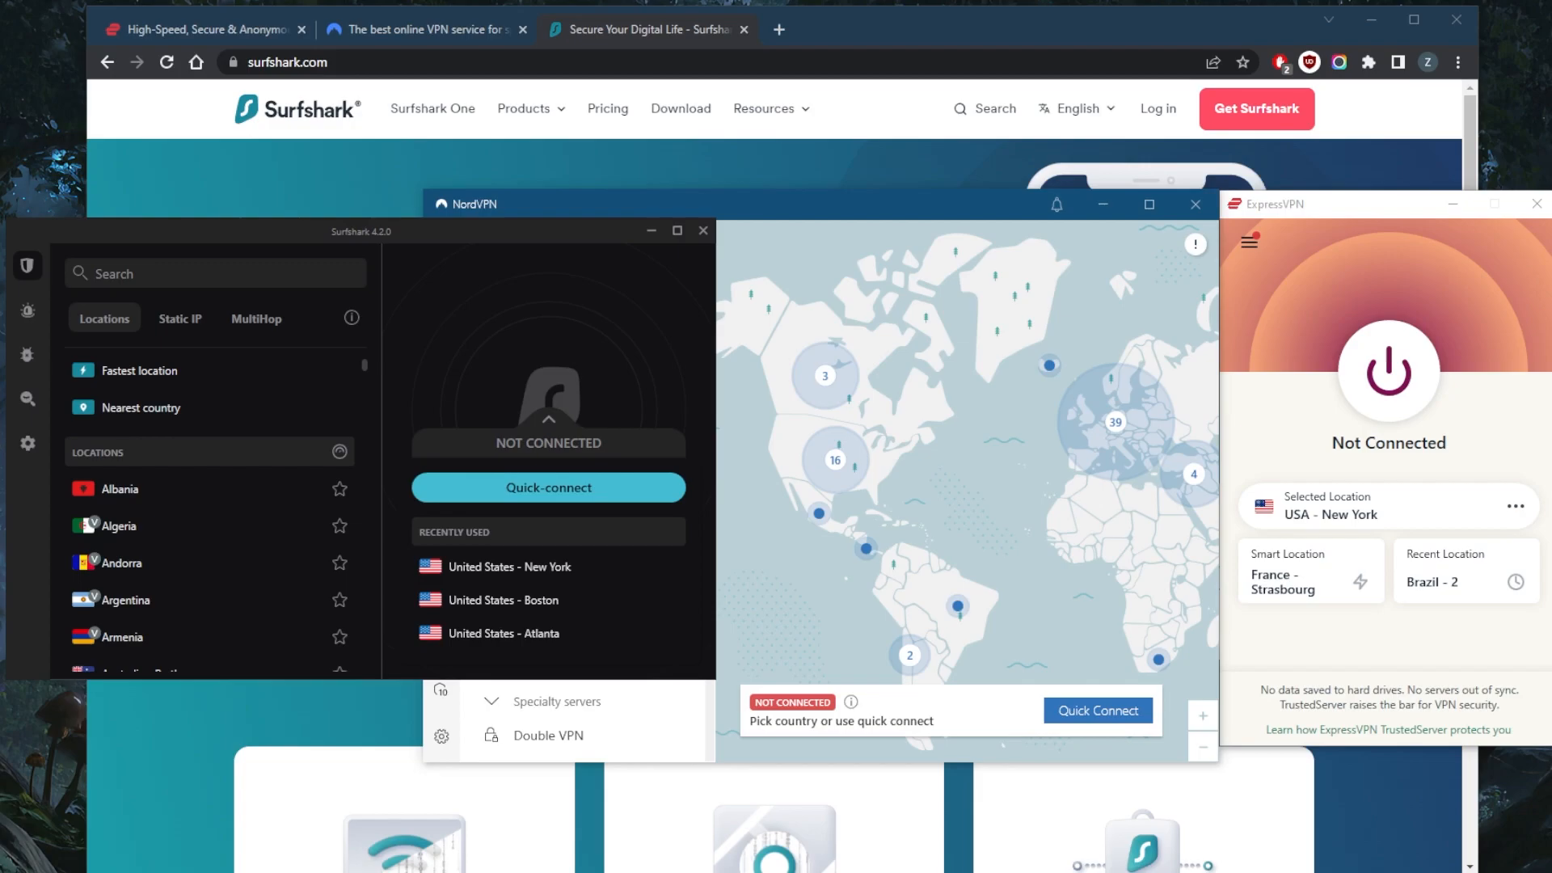
{"action": "mouse_move", "coordinate": [1047, 417]}
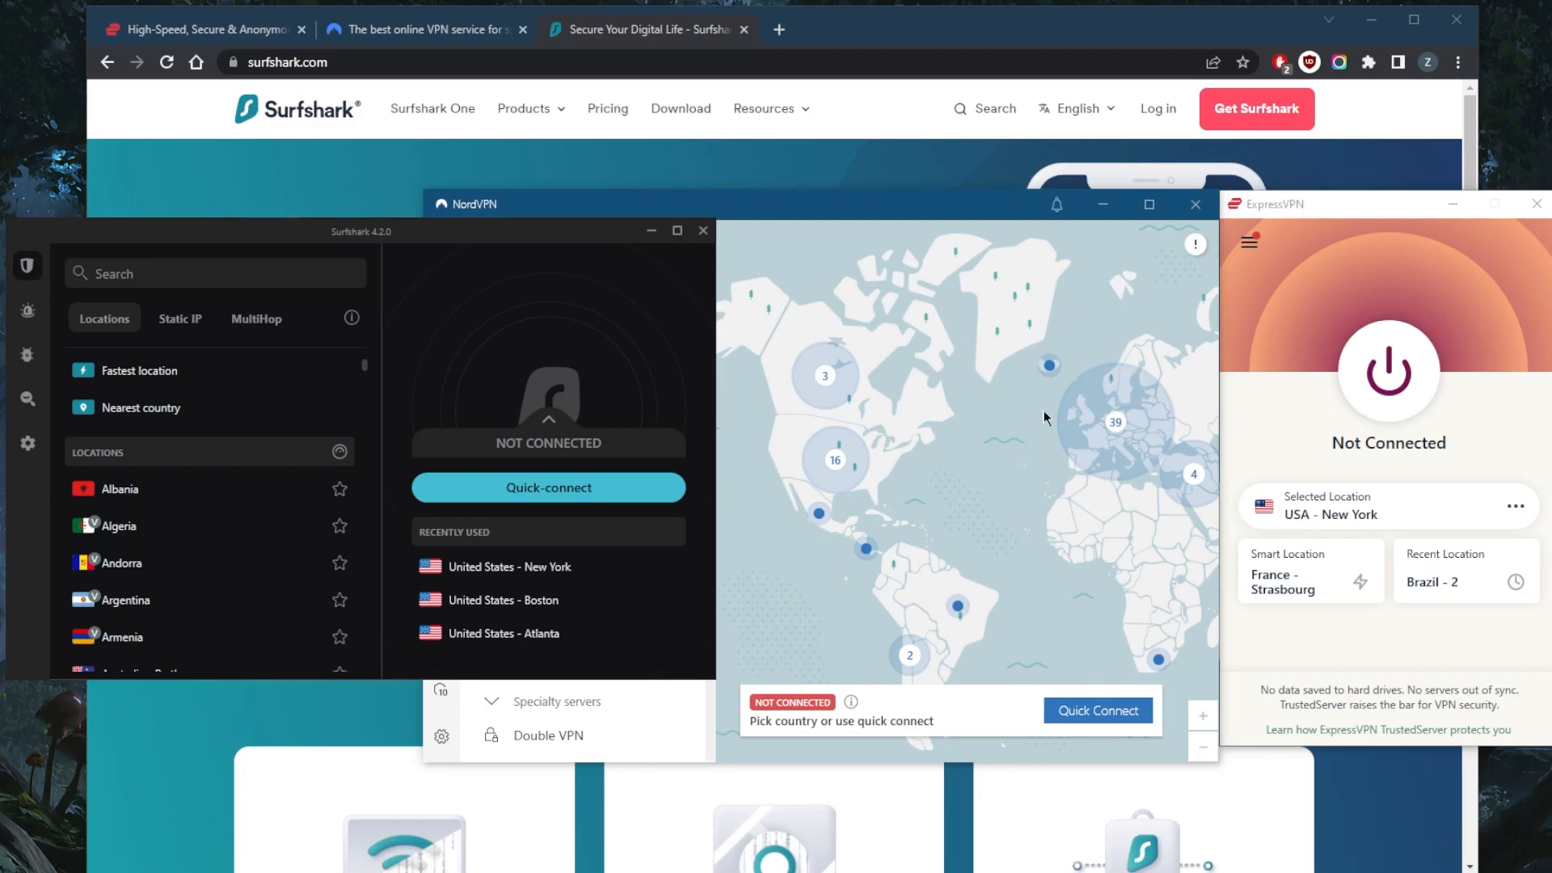
{"action": "mouse_move", "coordinate": [1031, 411]}
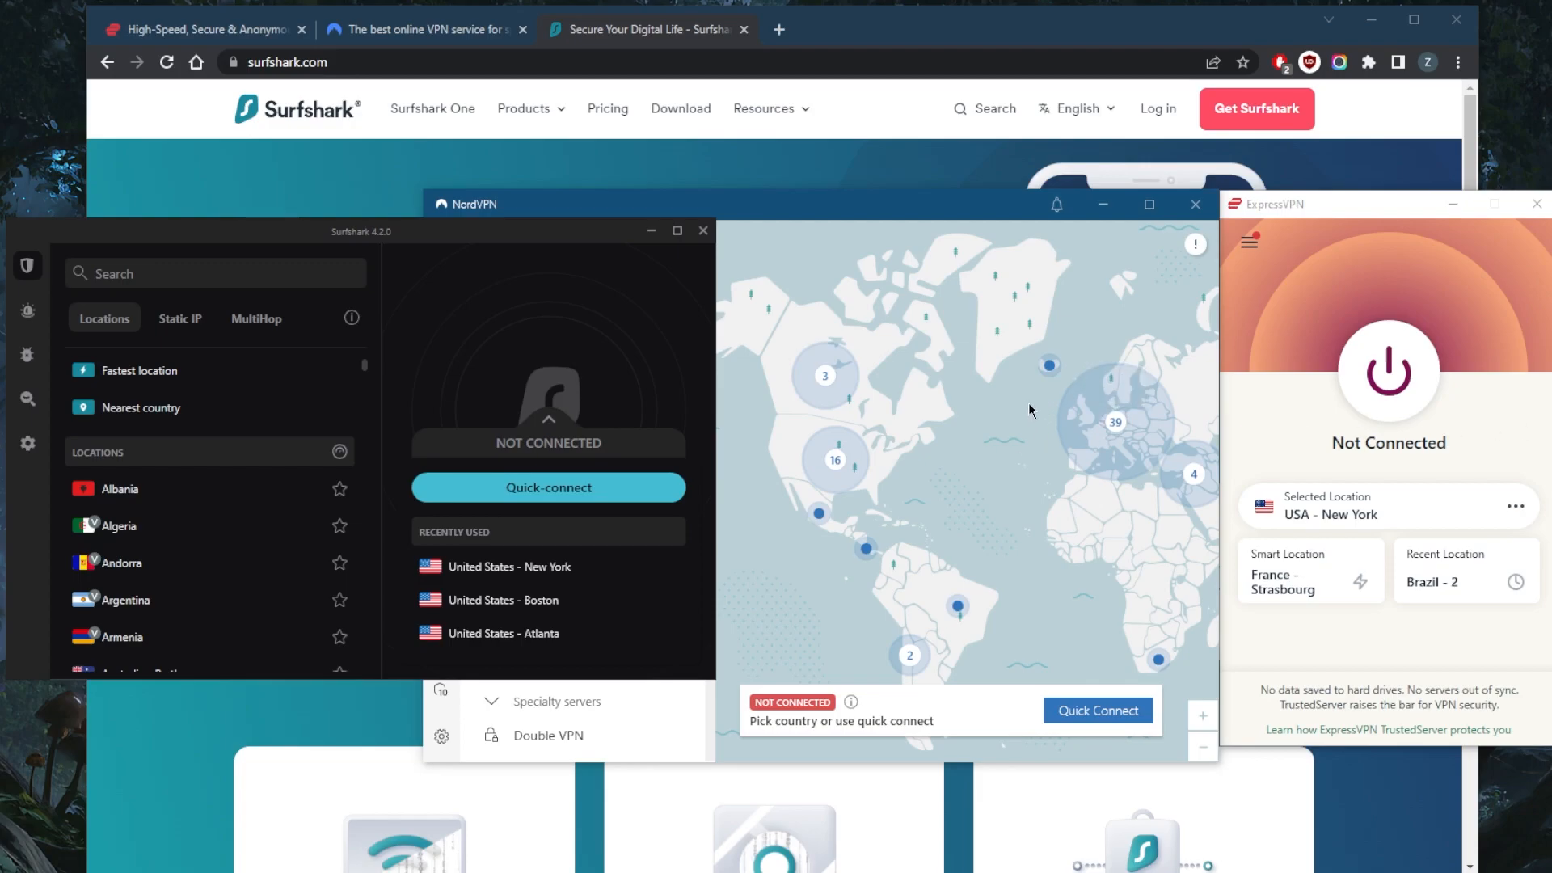
{"action": "mouse_move", "coordinate": [931, 401]}
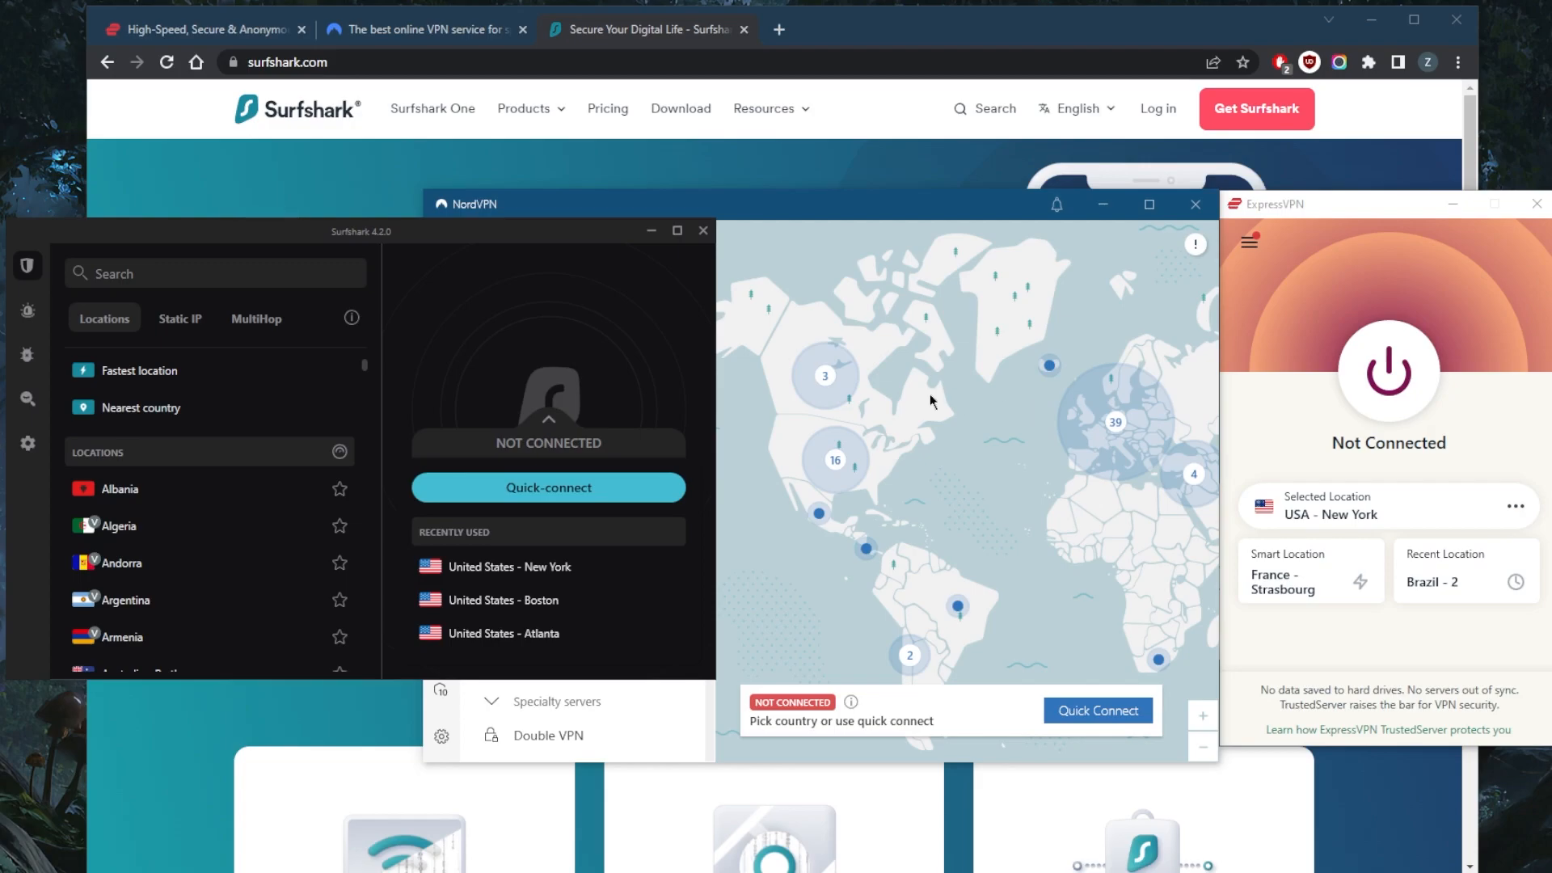
{"action": "mouse_move", "coordinate": [1196, 249]}
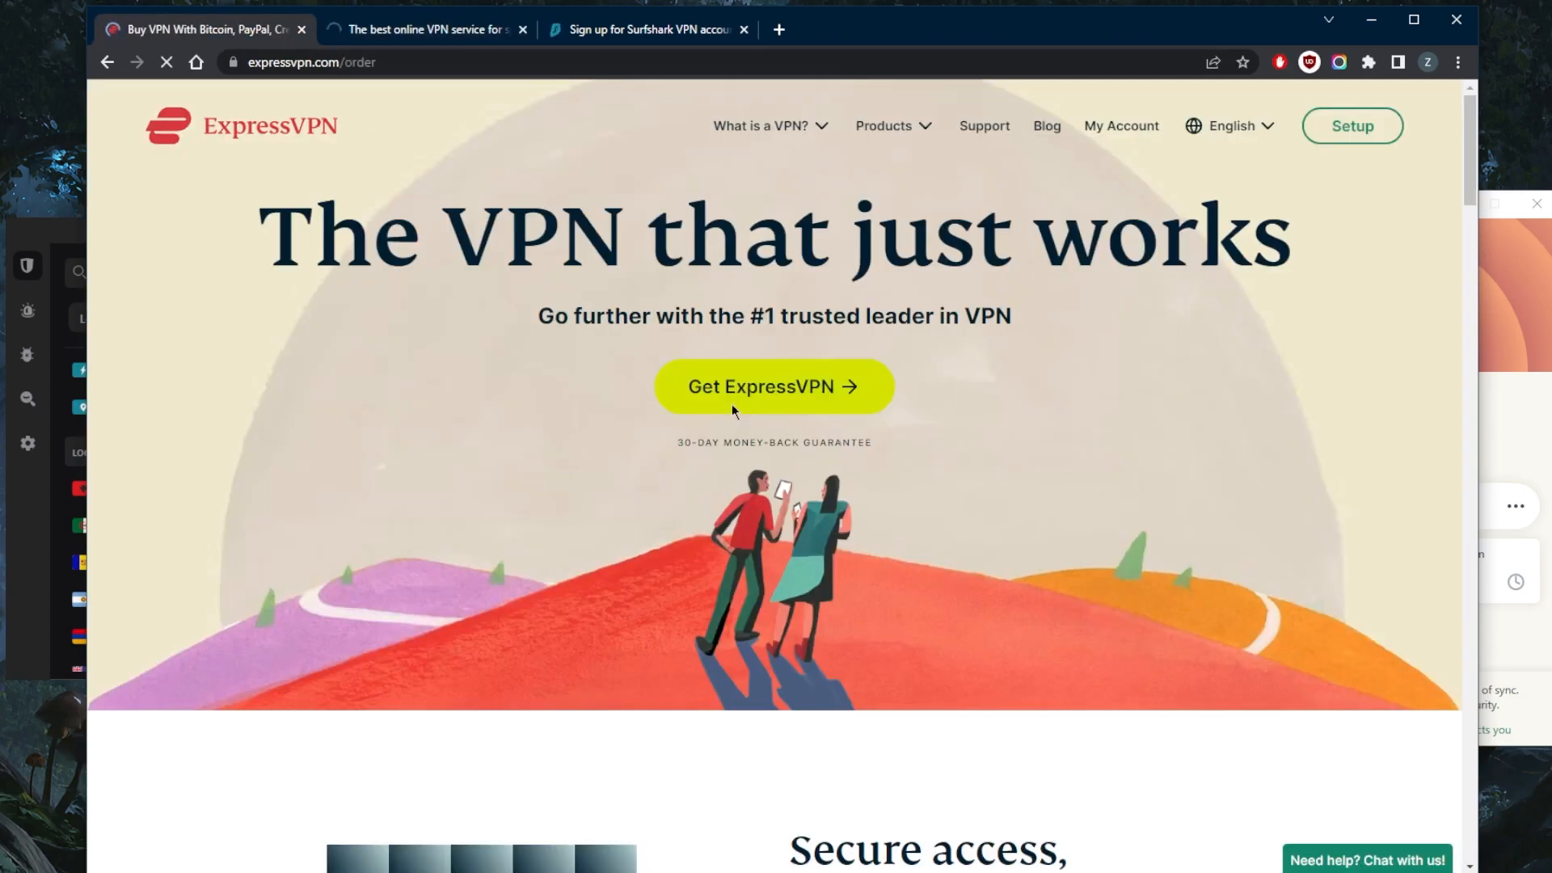
Start buying ExpressVPN, choose NordVPN's Standard plan to reach its checkout, then move to Surfshark's signup
{"action": "left_click", "coordinate": [776, 386]}
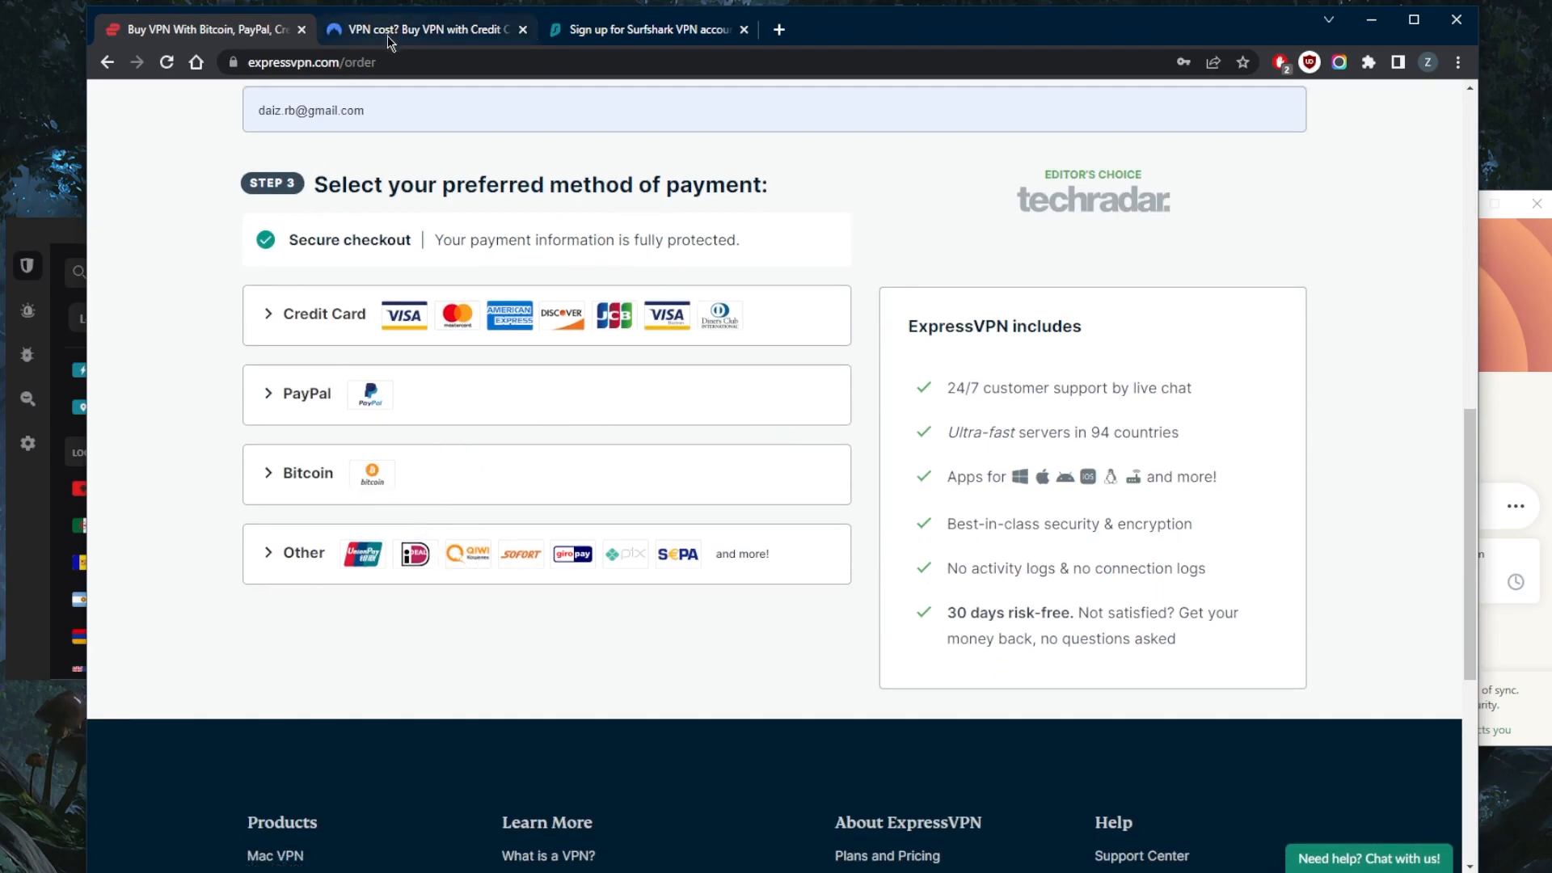
{"action": "left_click", "coordinate": [425, 29]}
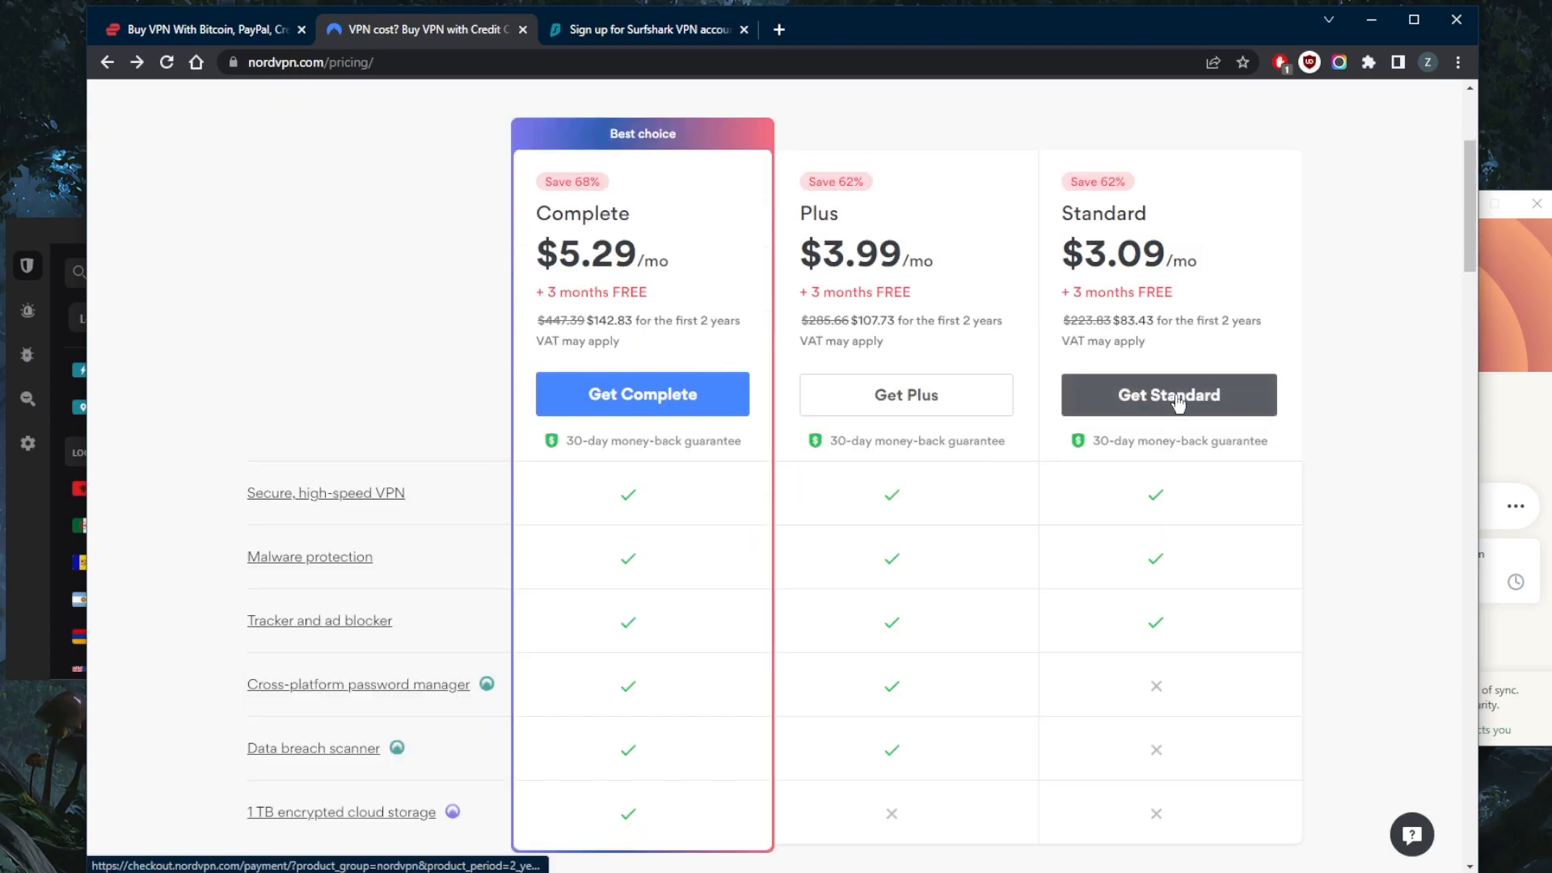
{"action": "left_click", "coordinate": [906, 395]}
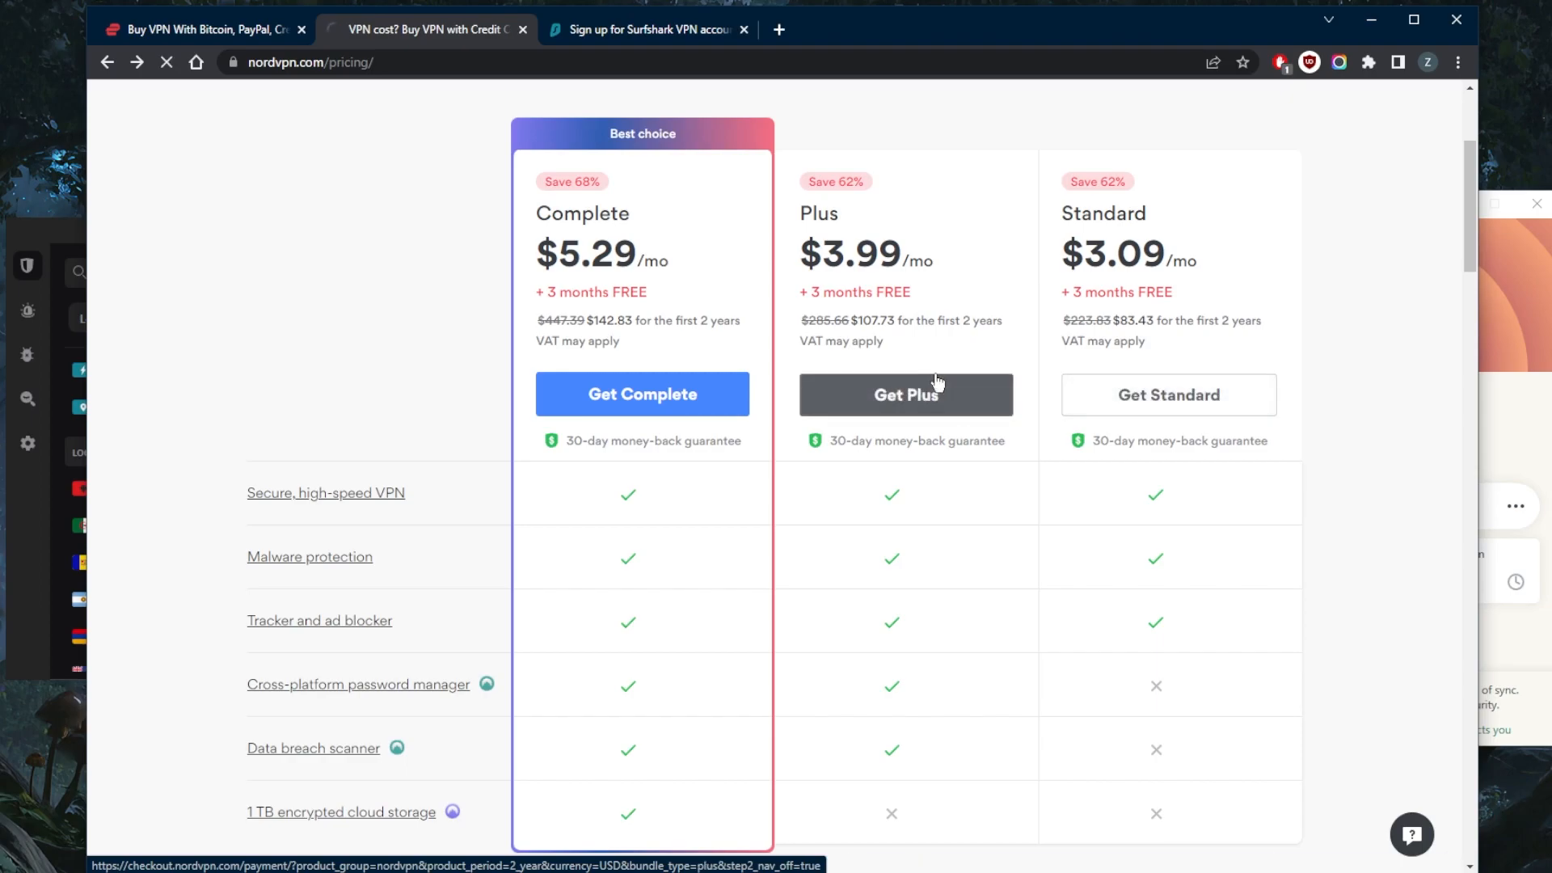
{"action": "left_click", "coordinate": [906, 394]}
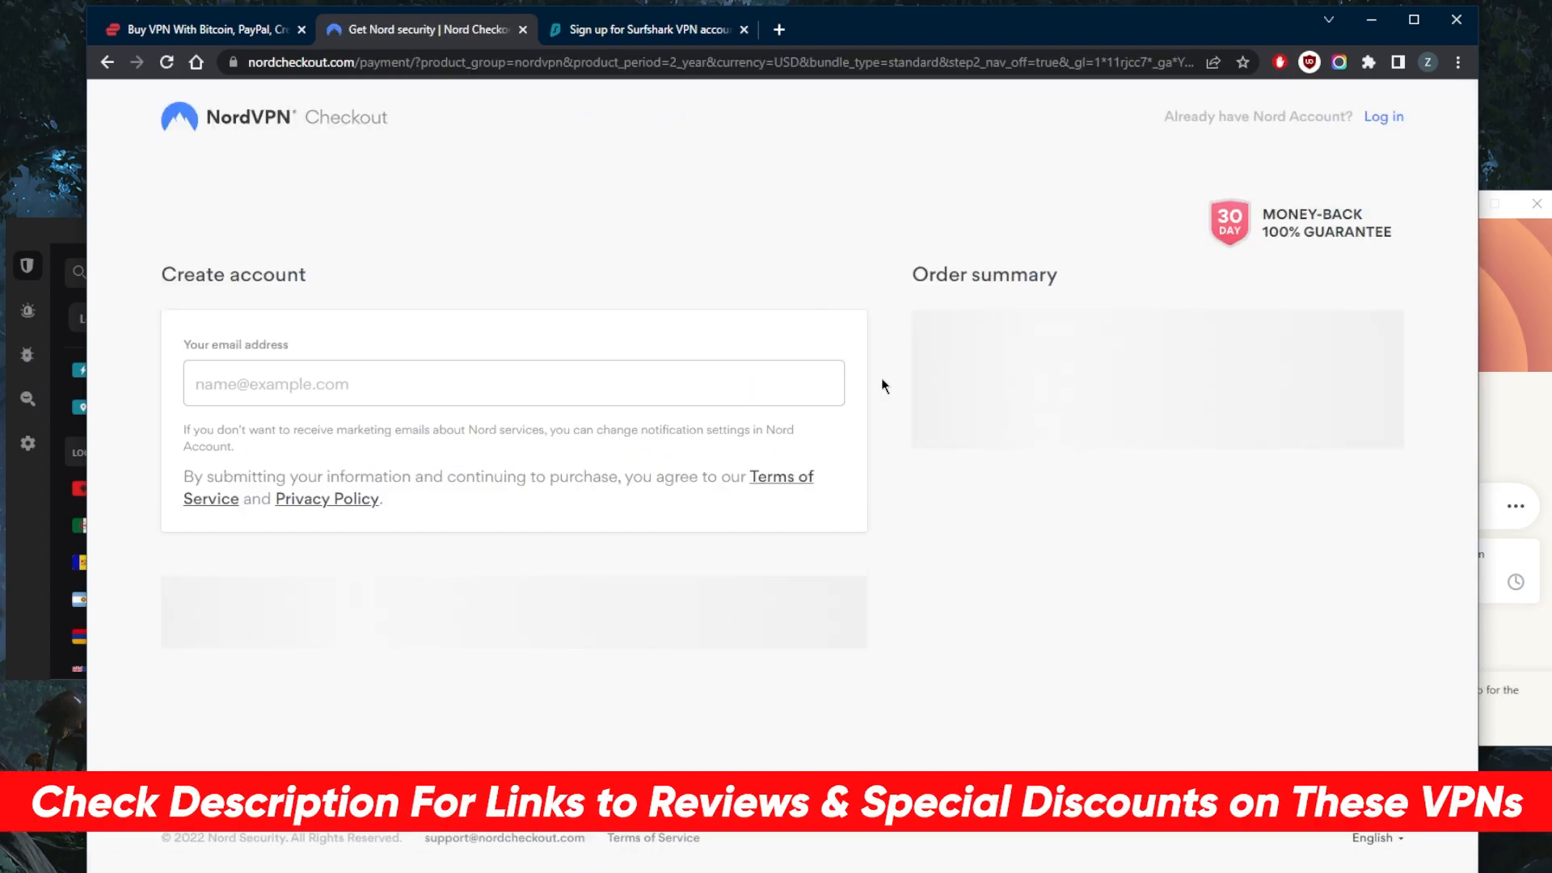
{"action": "mouse_move", "coordinate": [893, 421]}
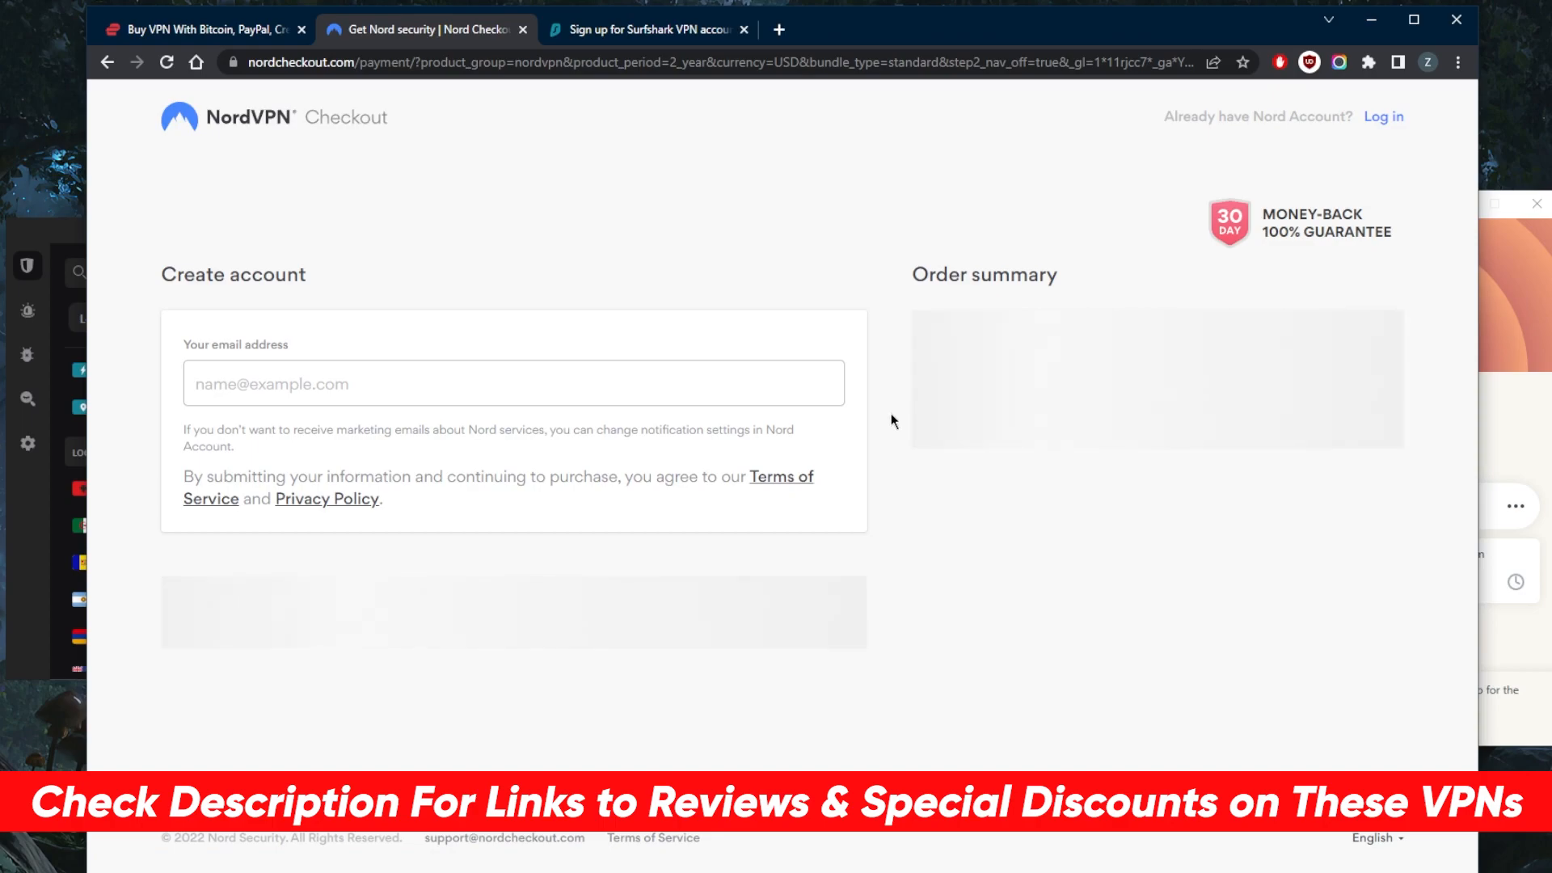
{"action": "left_click", "coordinate": [650, 30]}
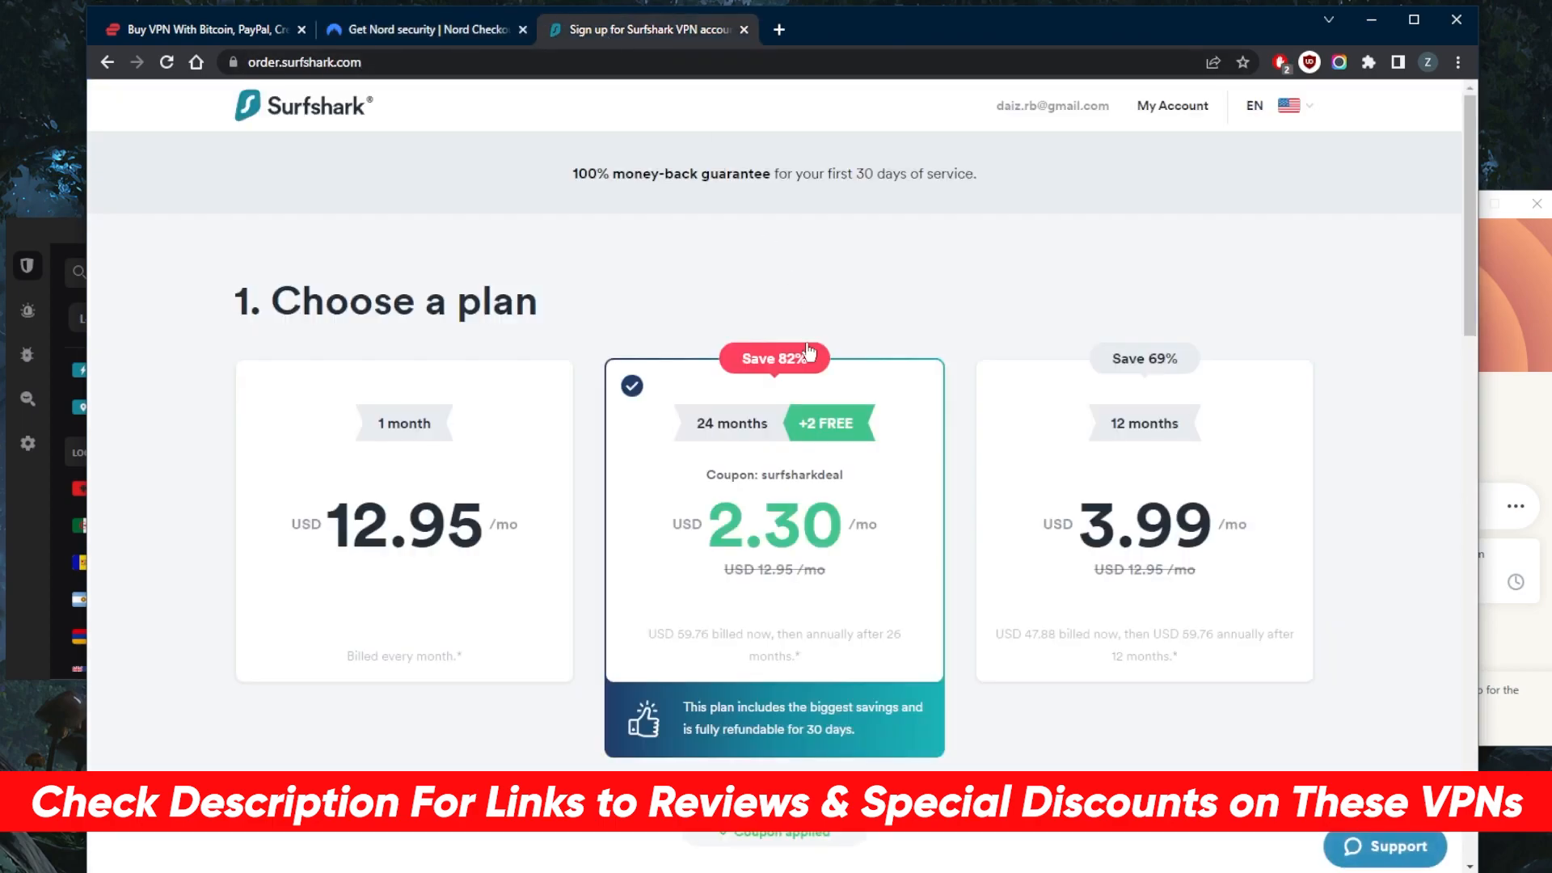
Reveal Surfshark's payment section with crypto, view NordVPN's Crypto Currencies panel, and return to Surfshark
{"action": "scroll", "scroll_direction": "down", "scroll_amount": 3}
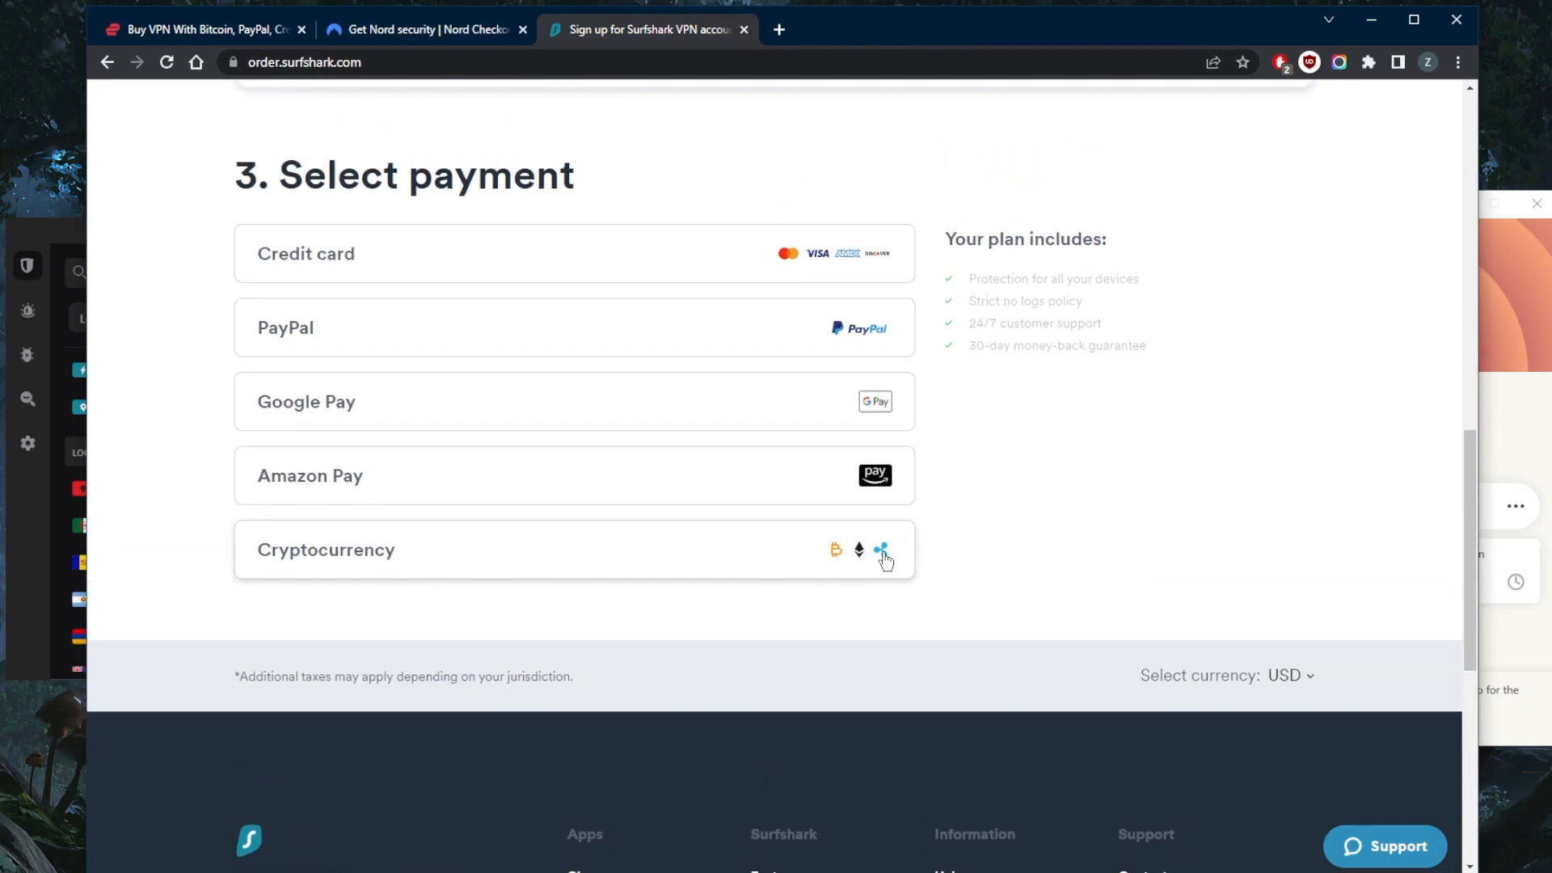
{"action": "mouse_move", "coordinate": [858, 566]}
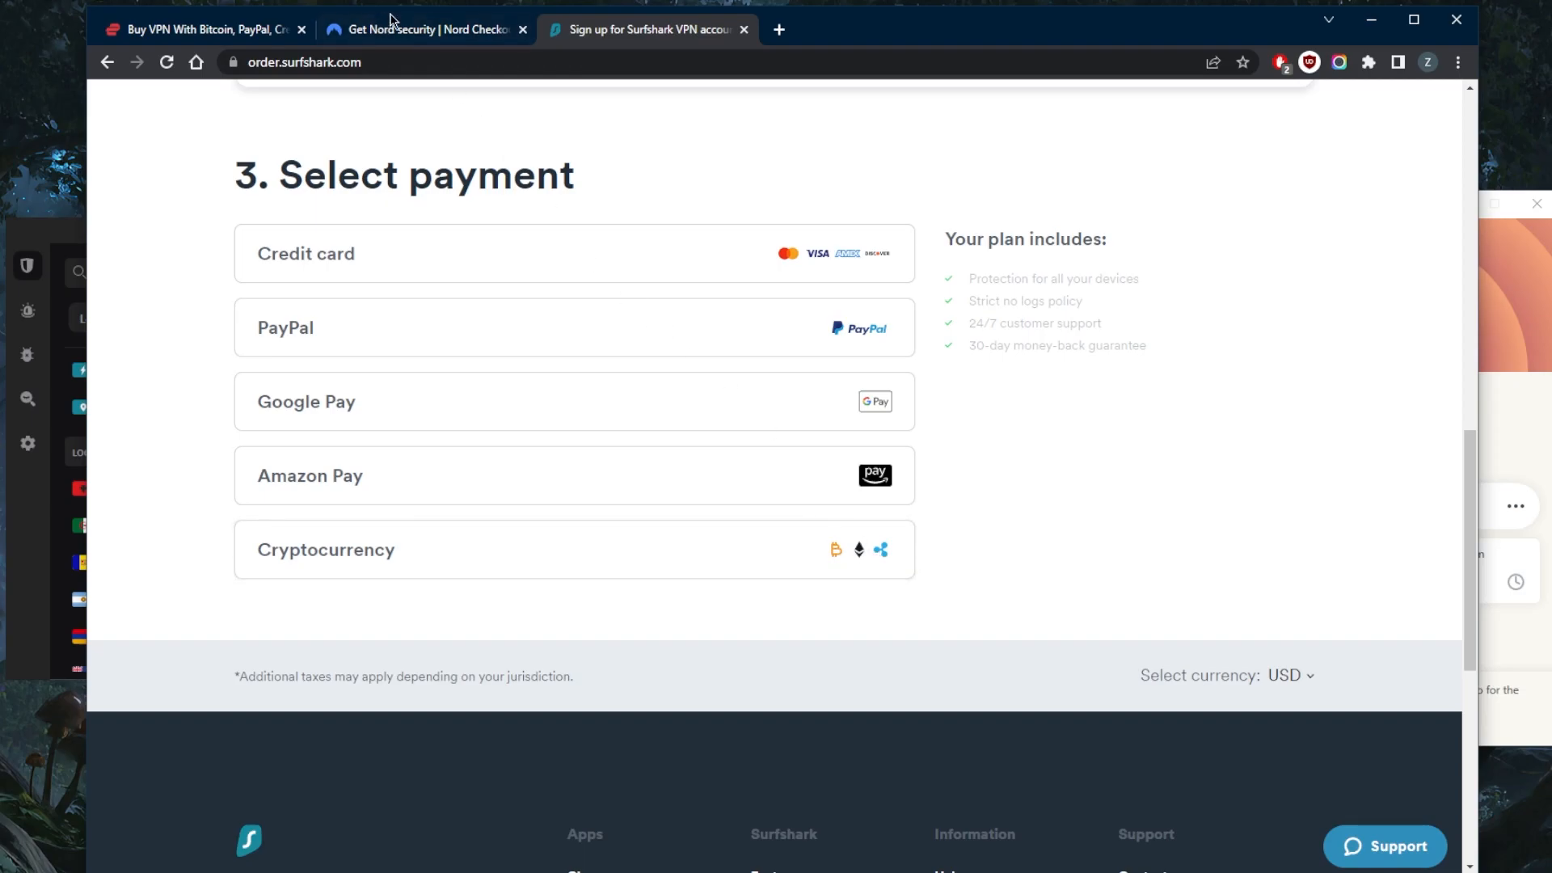
{"action": "left_click", "coordinate": [427, 29]}
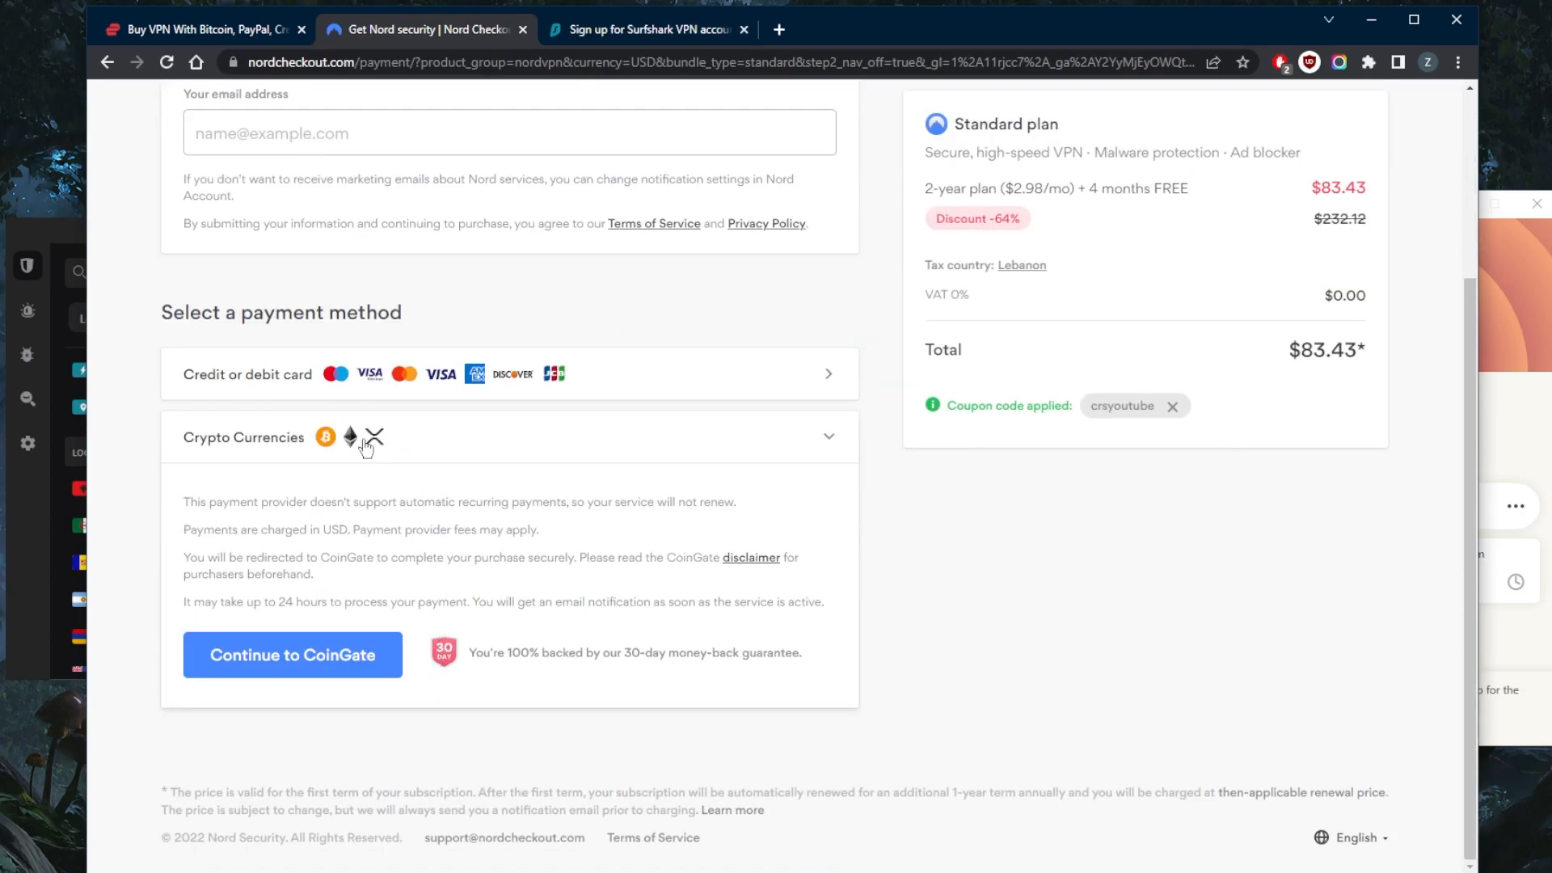
{"action": "mouse_move", "coordinate": [346, 446]}
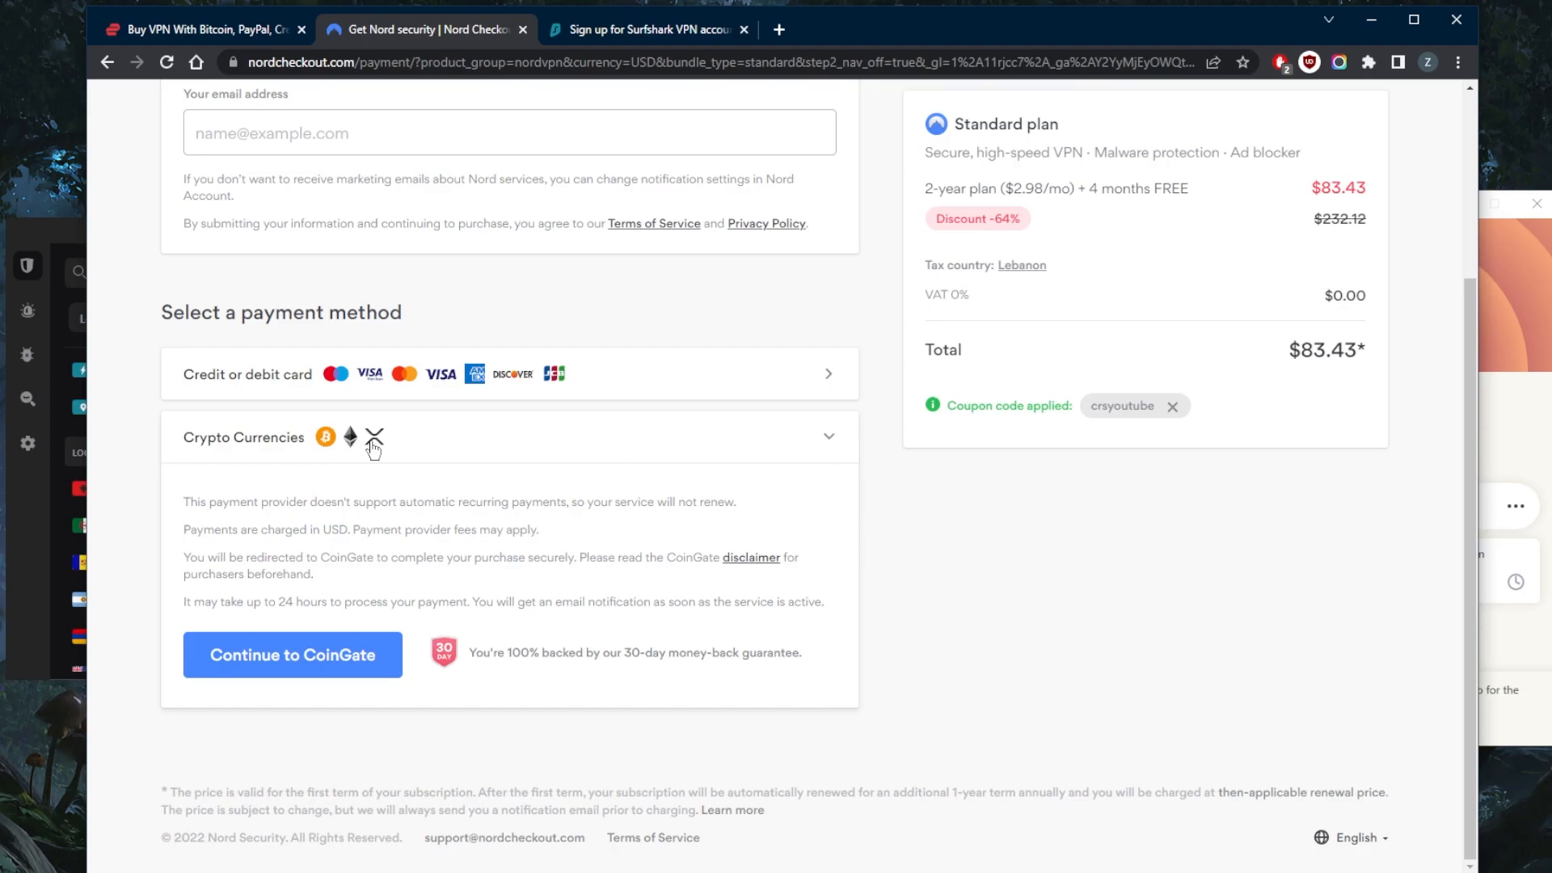
{"action": "left_click", "coordinate": [650, 29]}
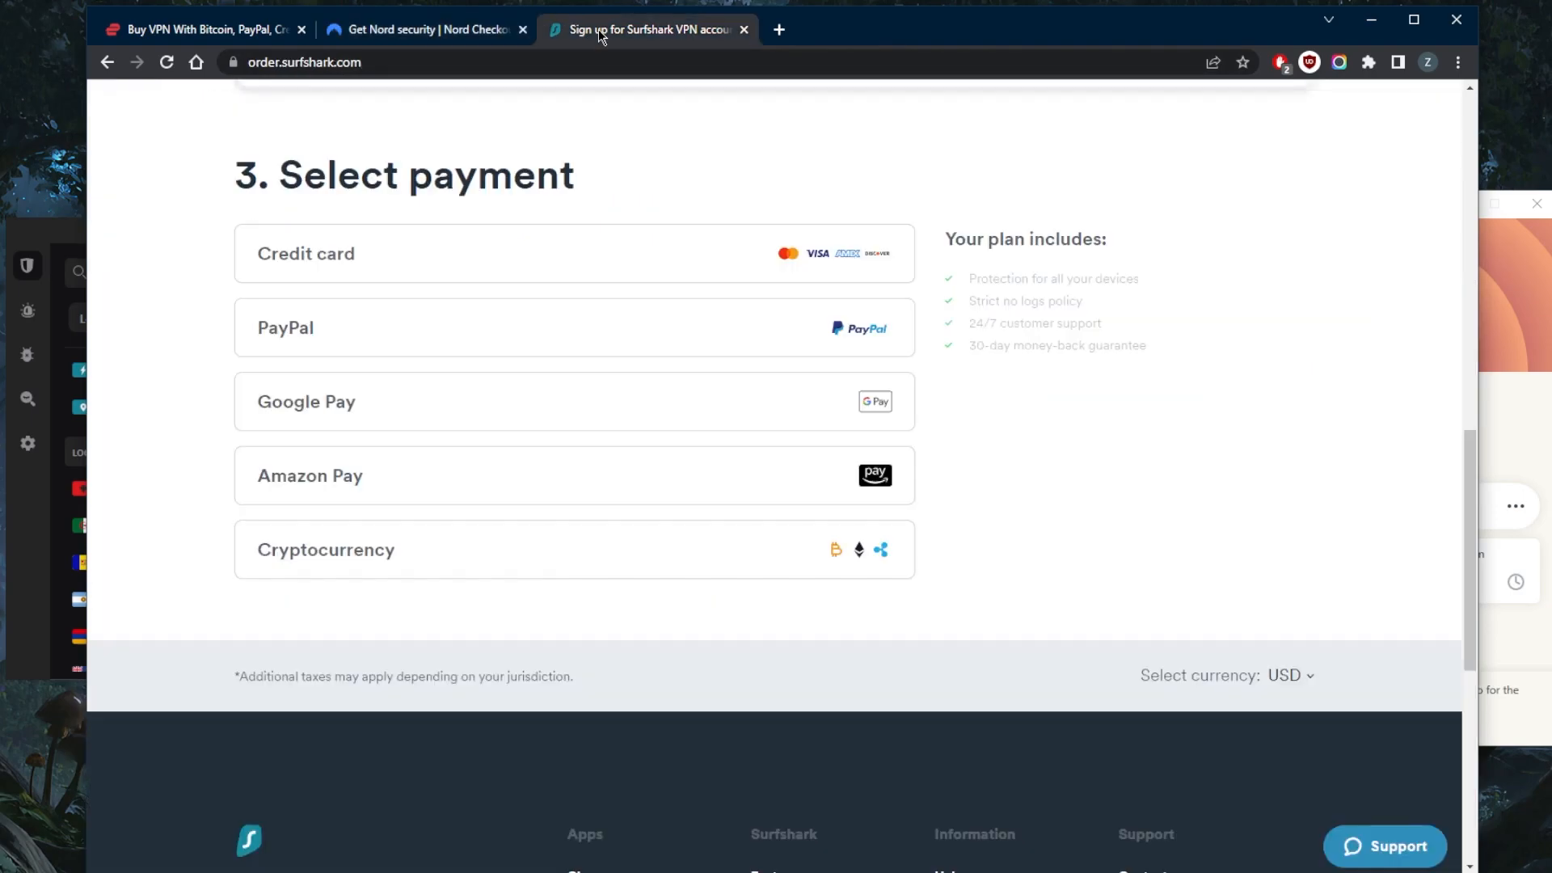
Review ExpressVPN's order page plans and its Bitcoin payment option
{"action": "left_click", "coordinate": [202, 29]}
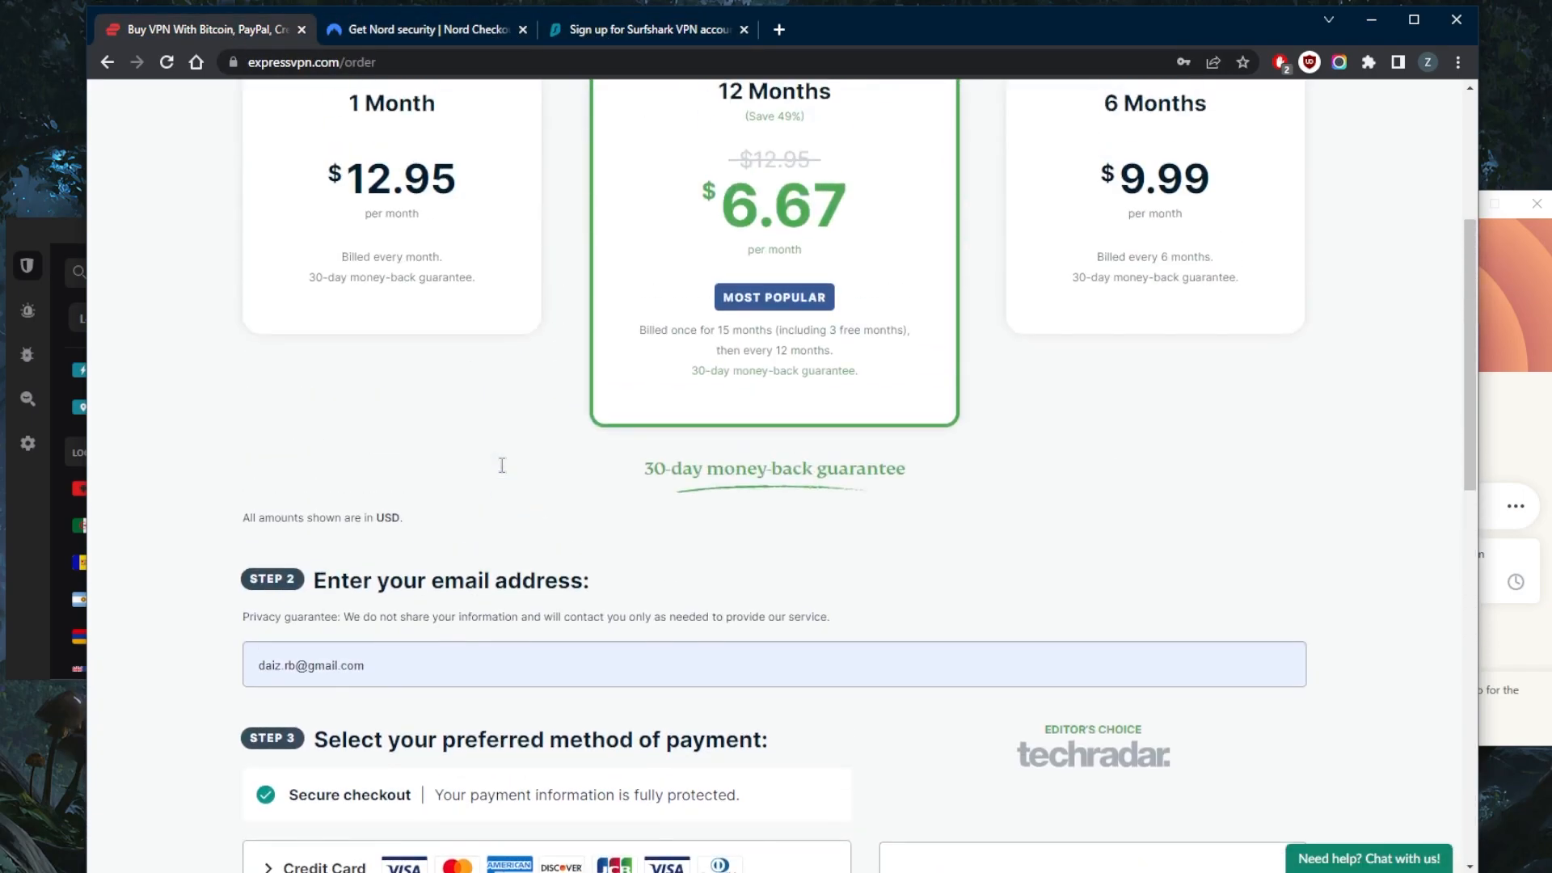
{"action": "scroll", "scroll_direction": "up", "scroll_amount": 3}
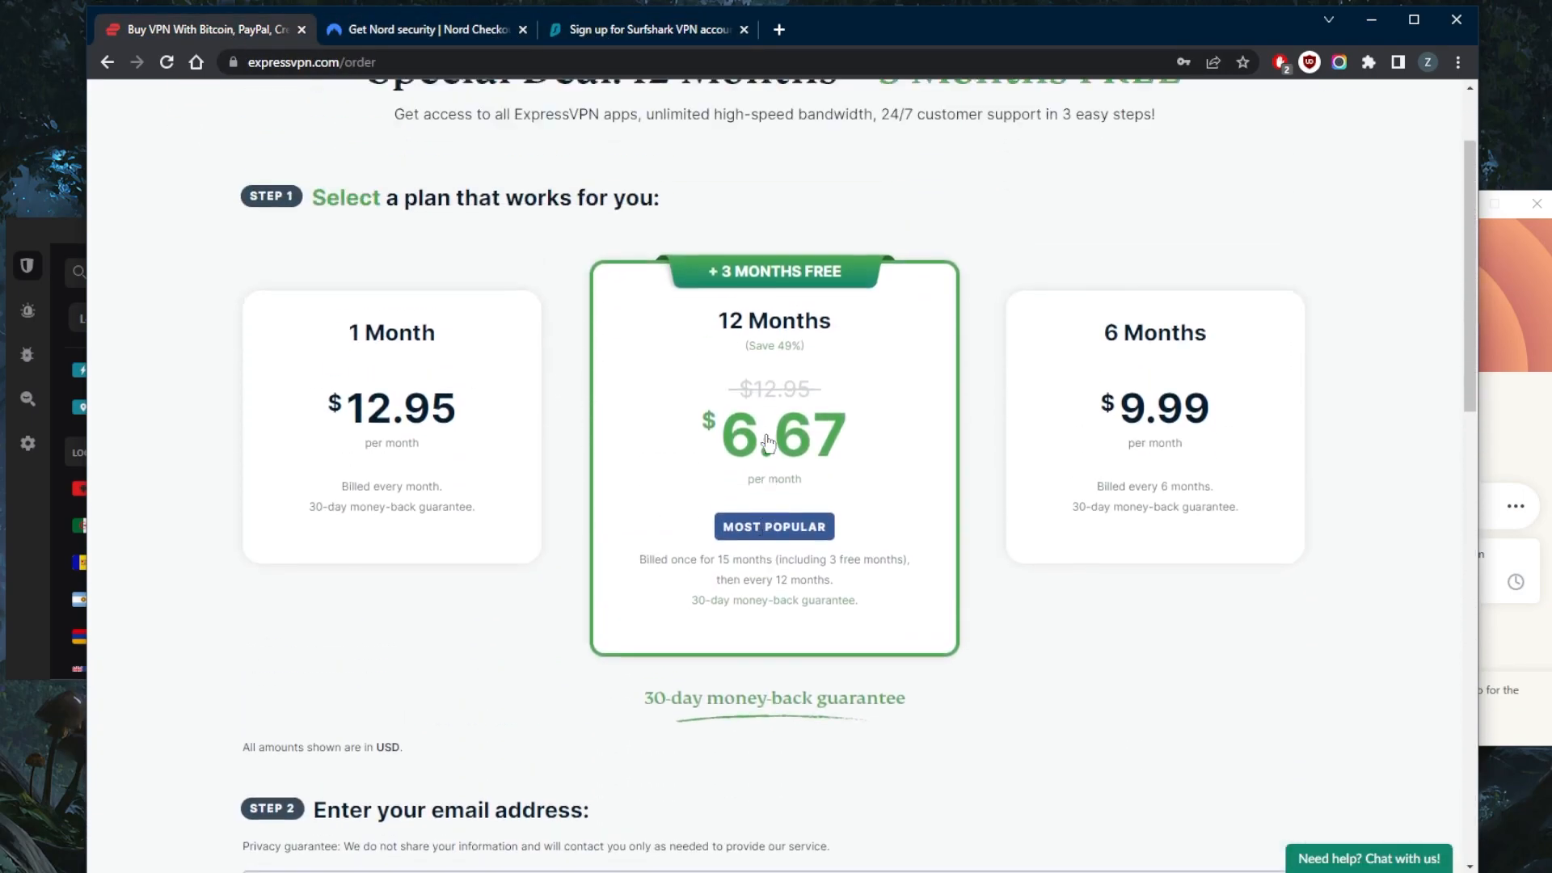
{"action": "scroll", "scroll_direction": "down", "scroll_amount": 3}
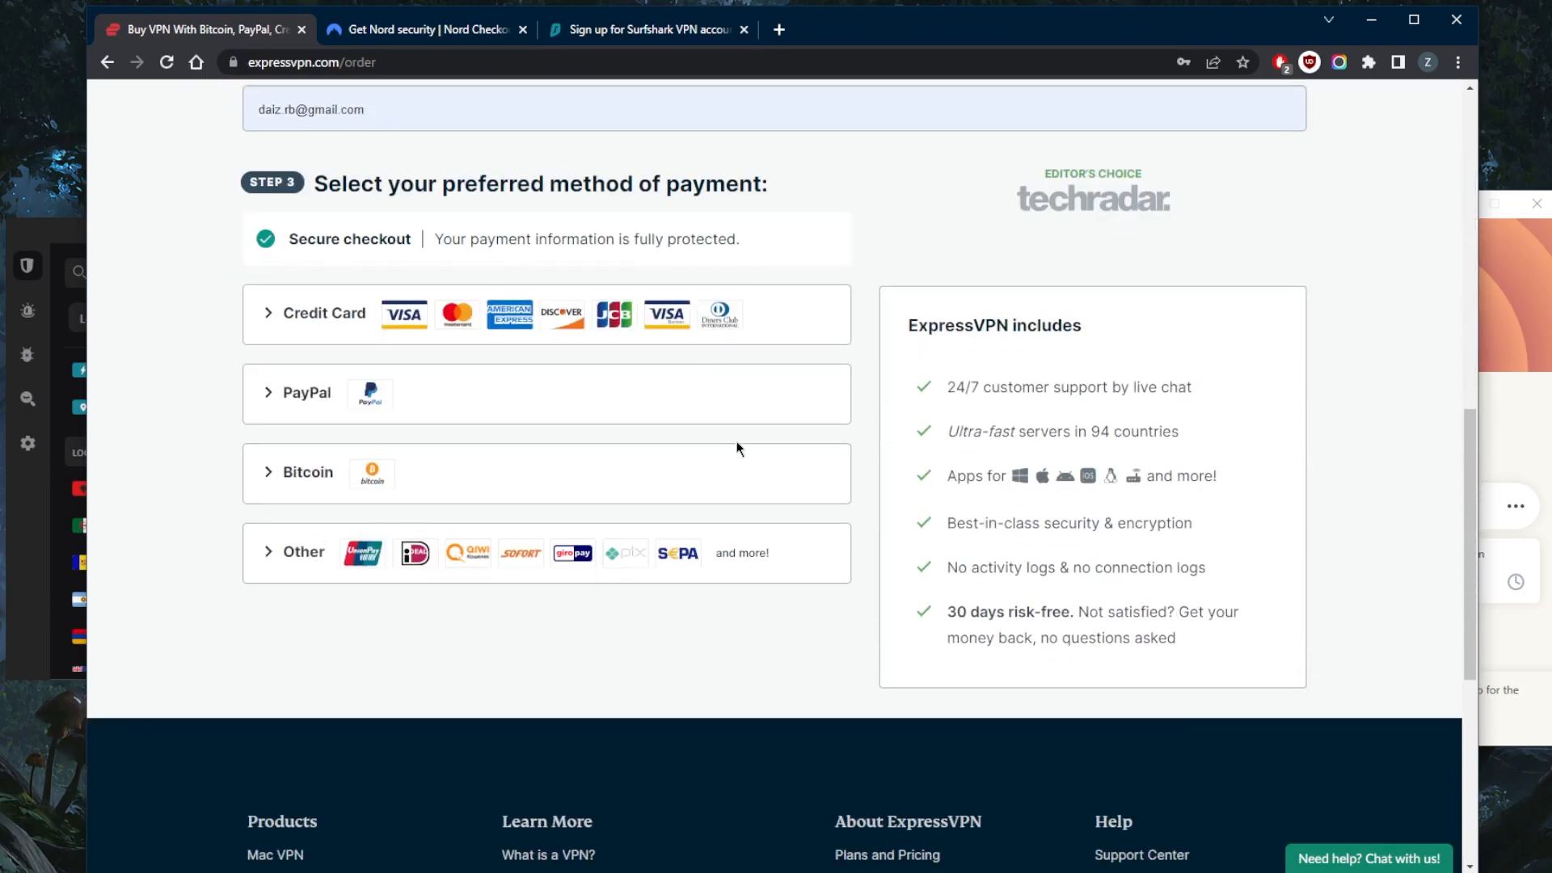
{"action": "scroll", "scroll_direction": "up", "scroll_amount": 3}
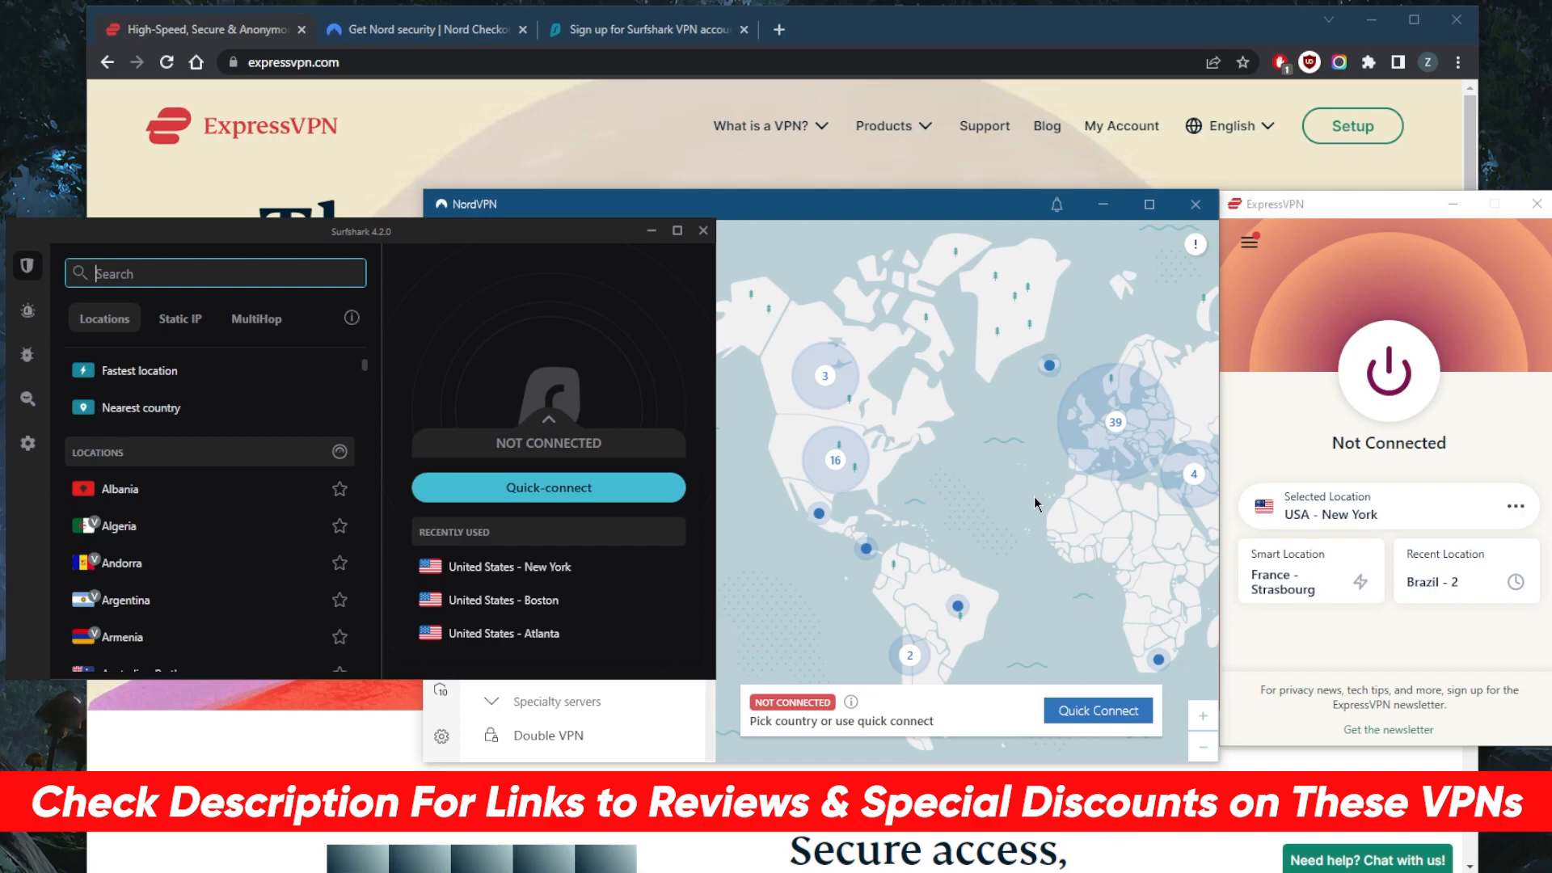
{"action": "mouse_move", "coordinate": [1096, 502]}
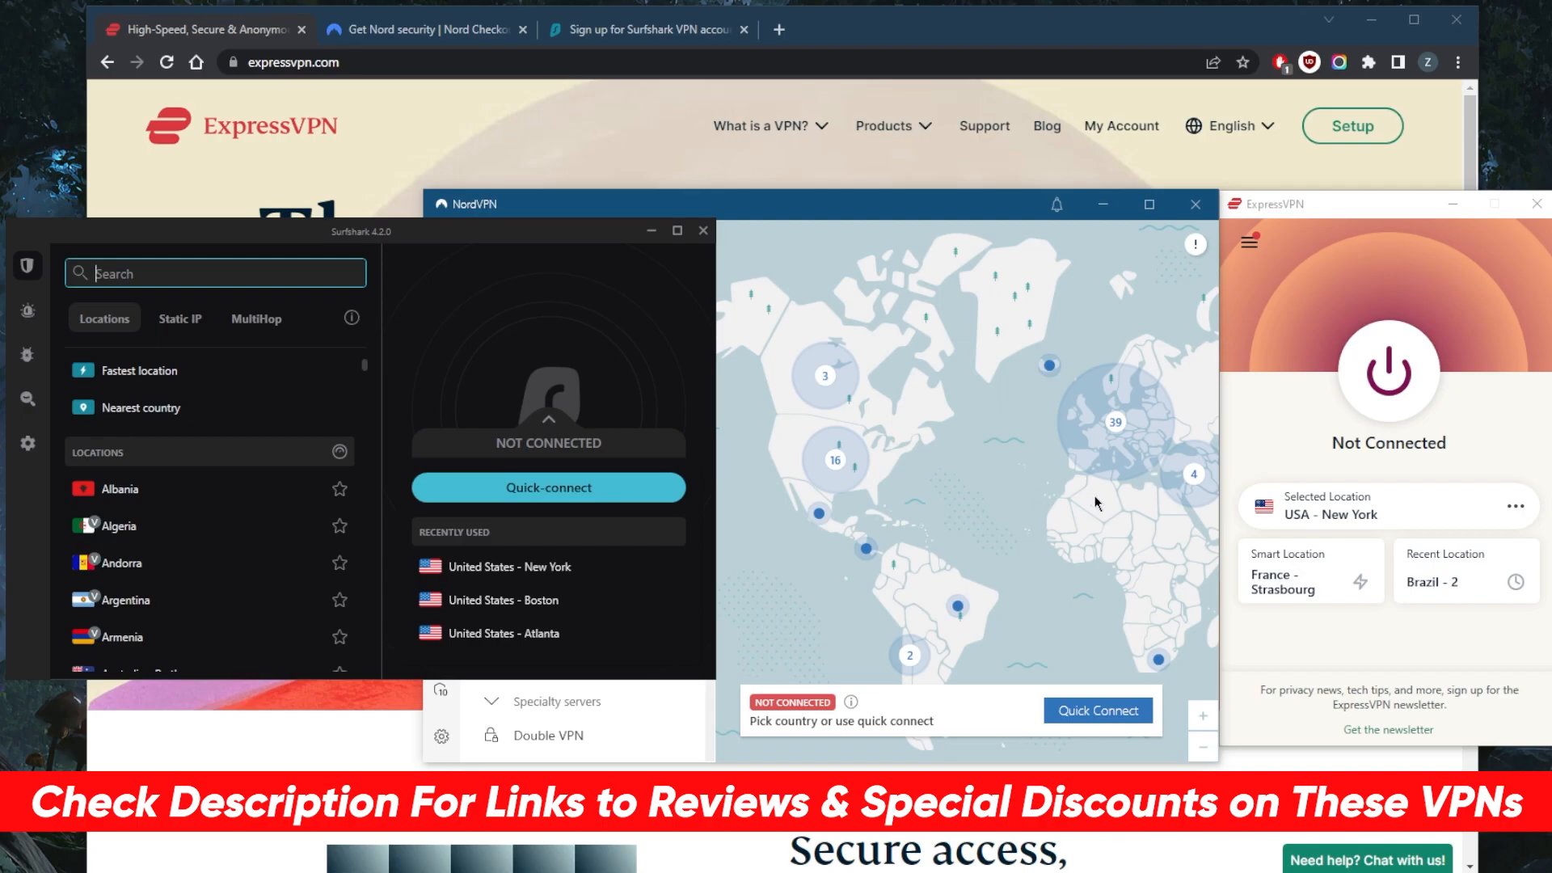